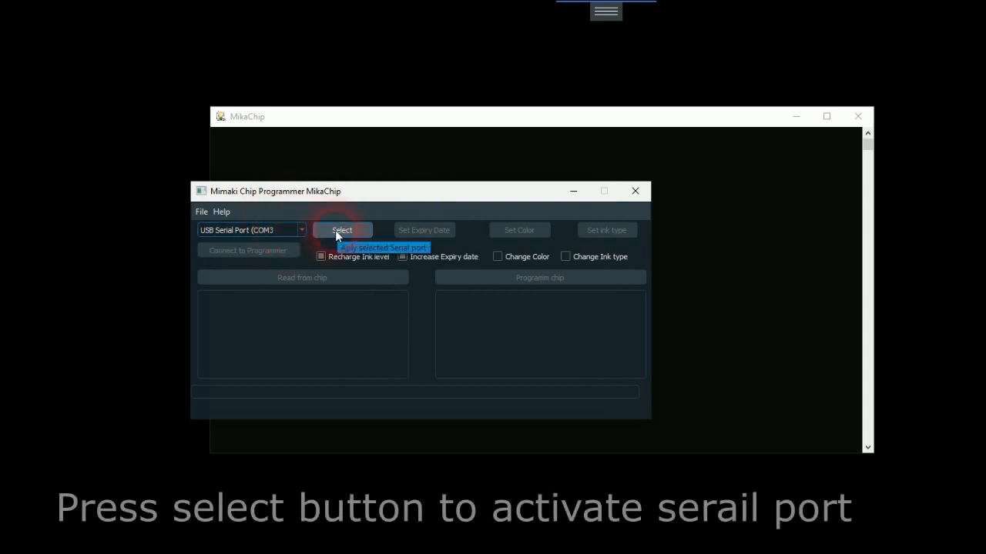
Activate the COM3 port, choose the UJF 3042/6042/7151 printer model, and connect the programmer.
click(341, 230)
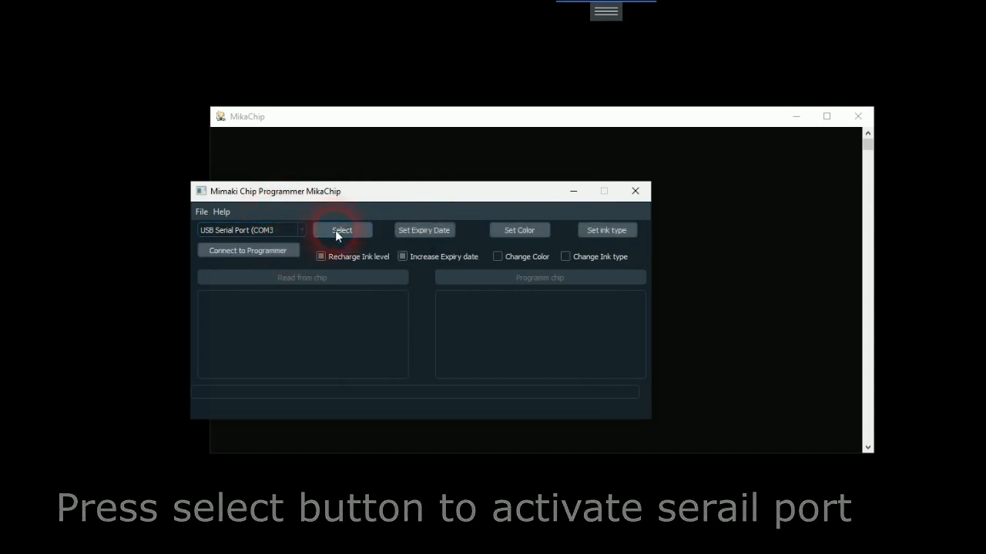
click(201, 212)
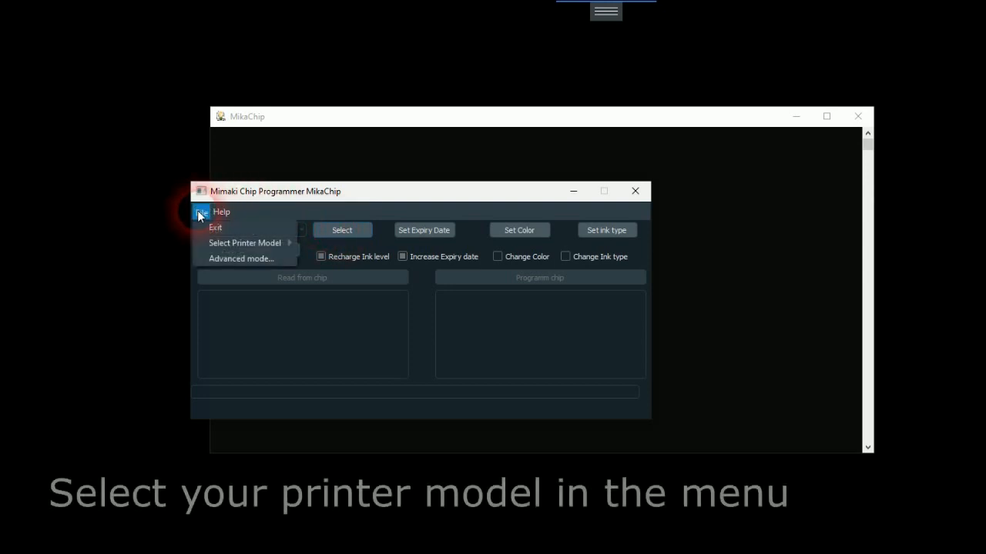
click(245, 242)
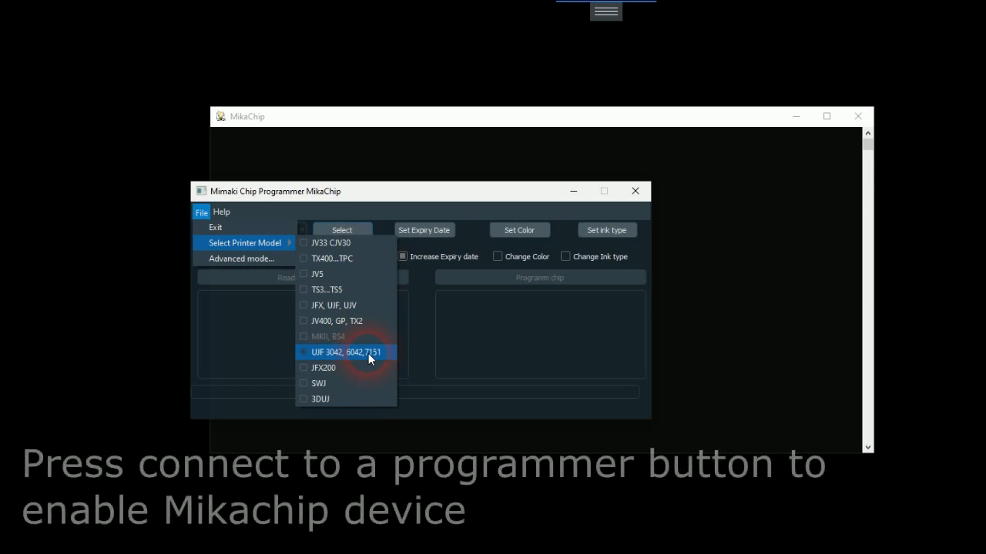
click(345, 352)
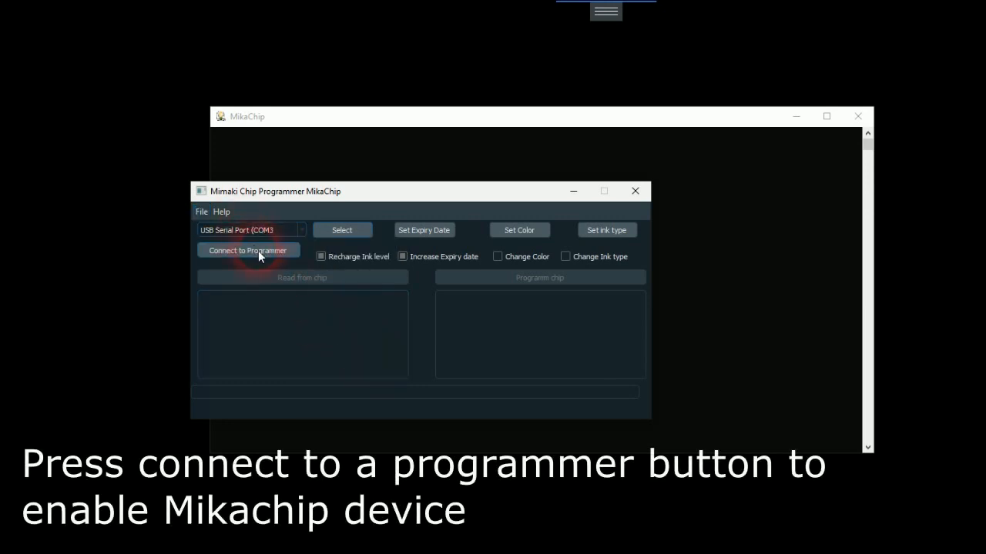
click(247, 250)
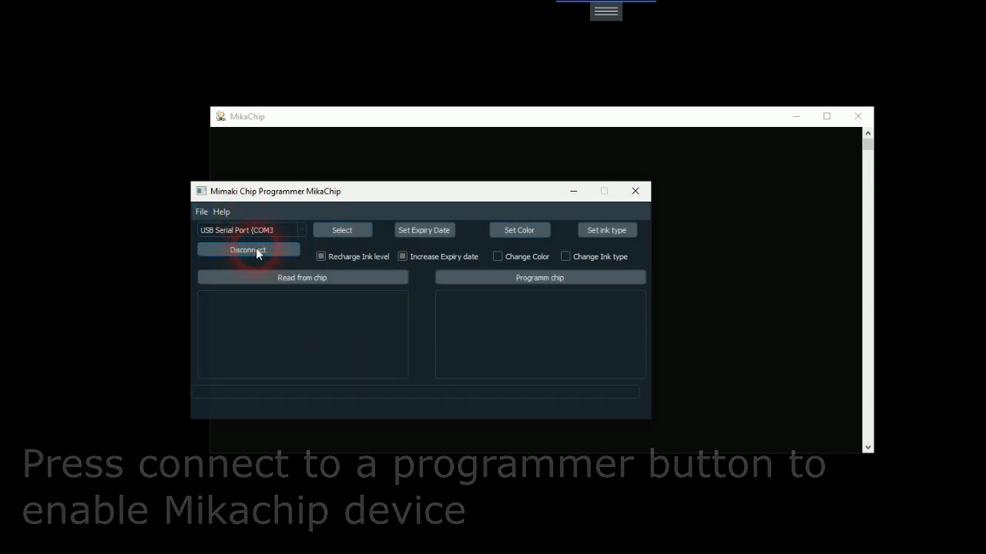
mouse_move(289, 283)
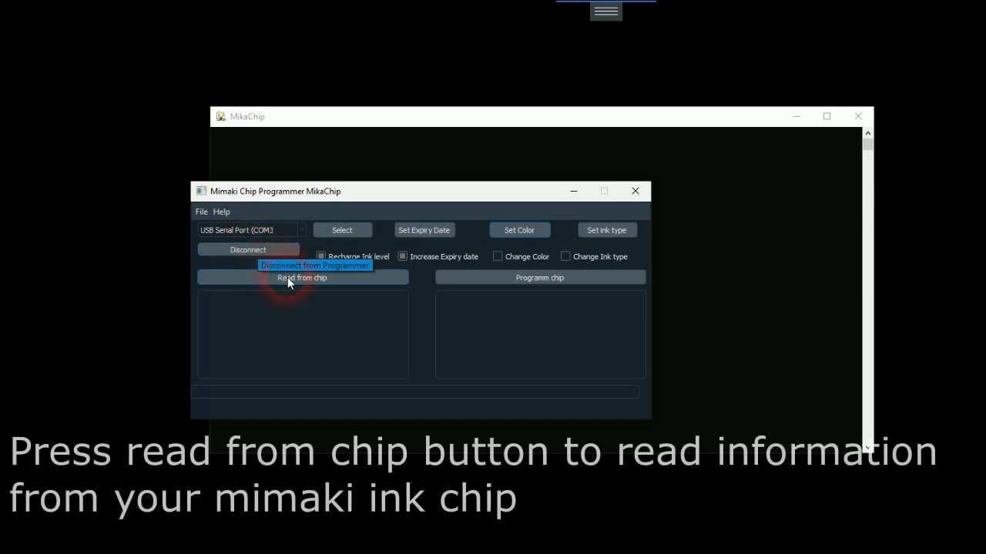
Read the black LF140 chip, then reprogram it to max ink level with extended expiry.
click(302, 278)
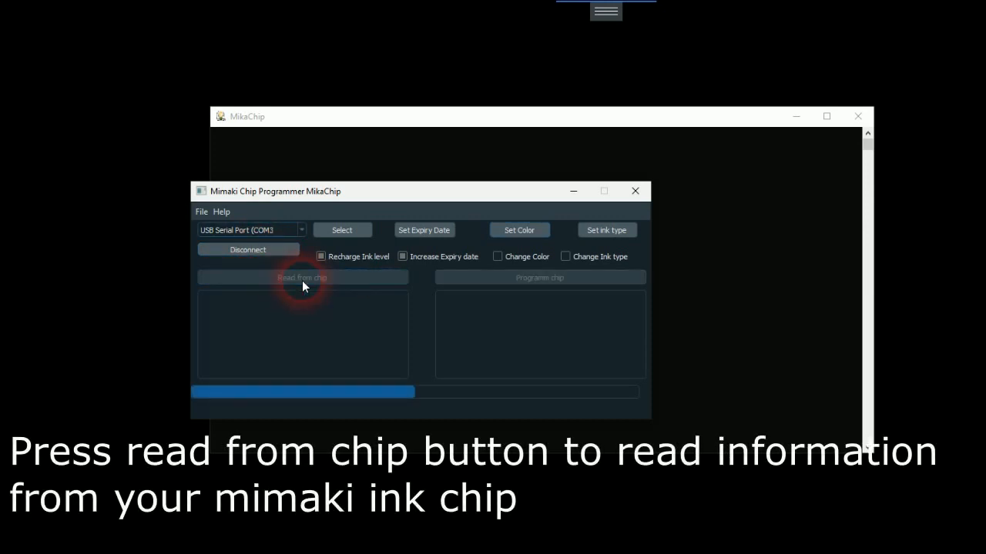
click(302, 277)
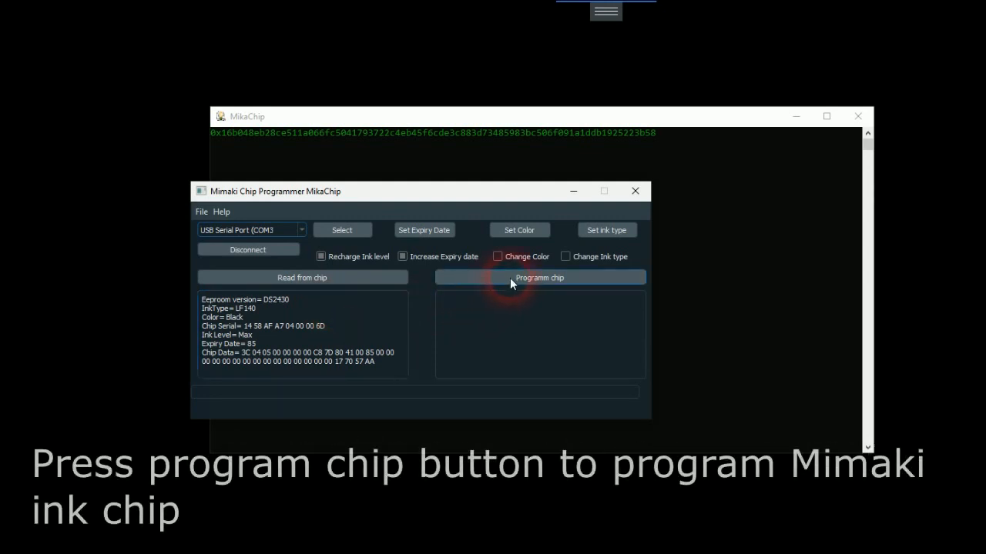
click(539, 278)
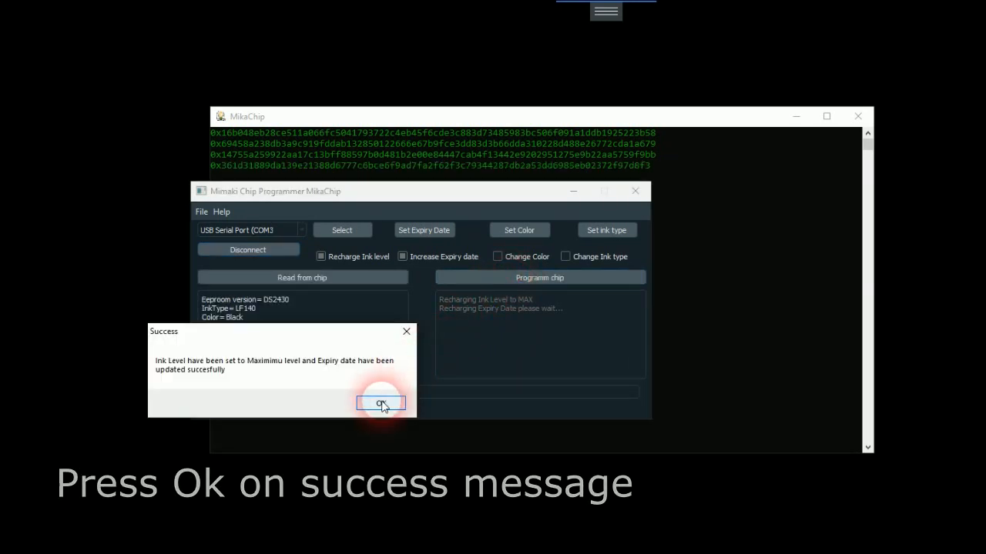
click(380, 404)
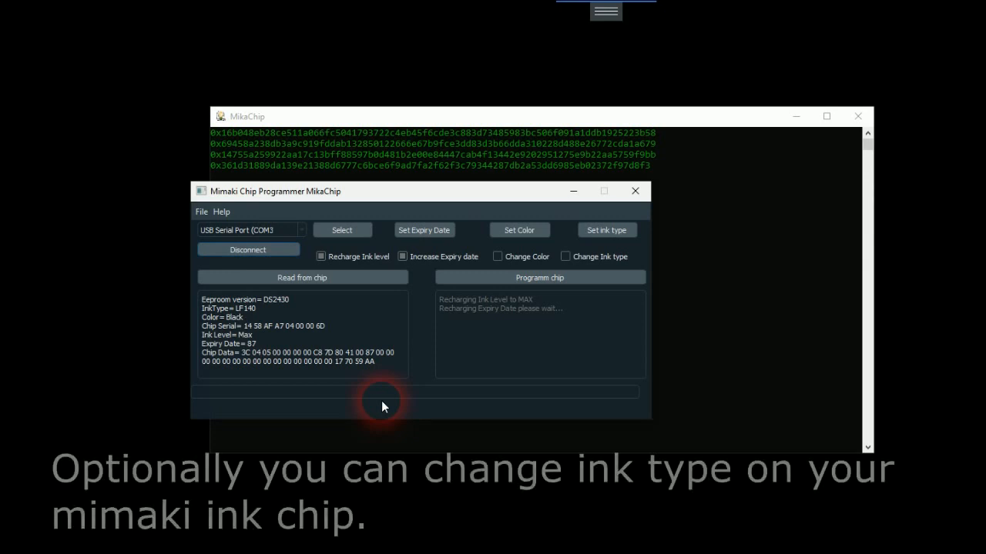
mouse_move(454, 380)
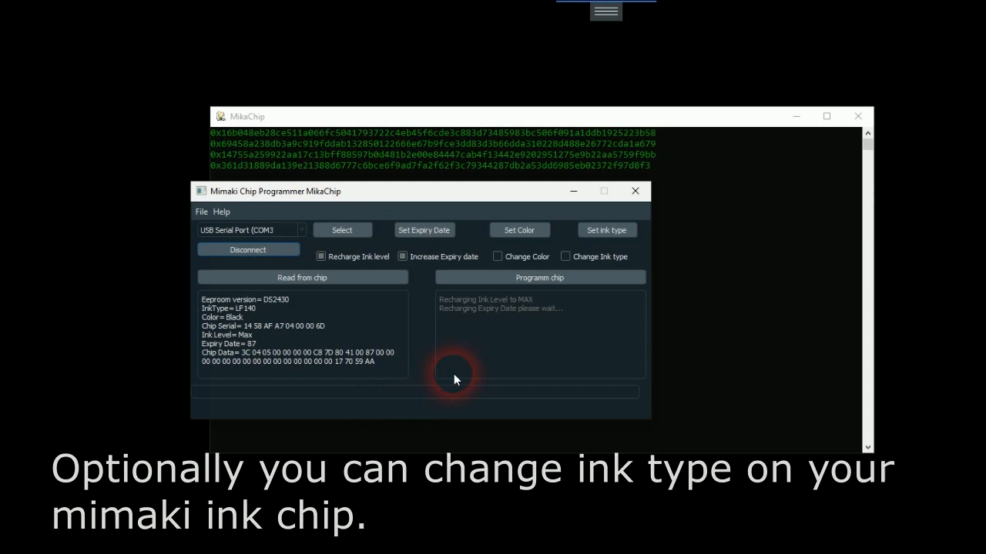
Pick LH100 in the Set ink type dialog and confirm it.
click(539, 278)
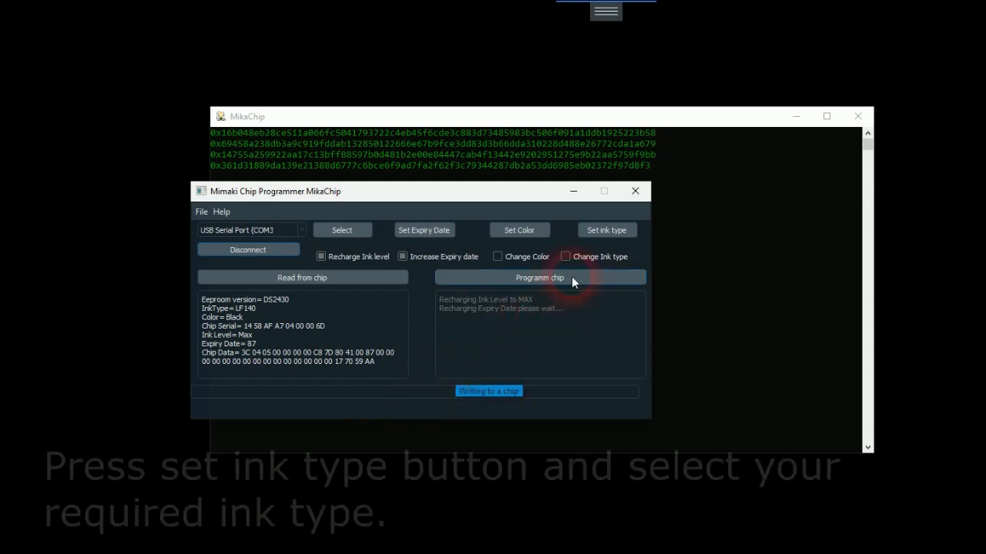
mouse_move(606, 230)
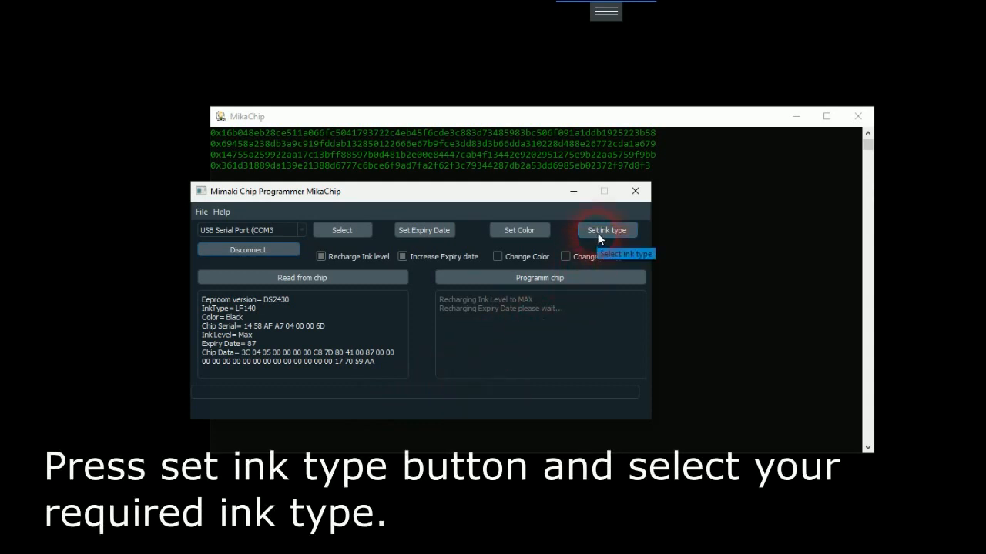
click(606, 229)
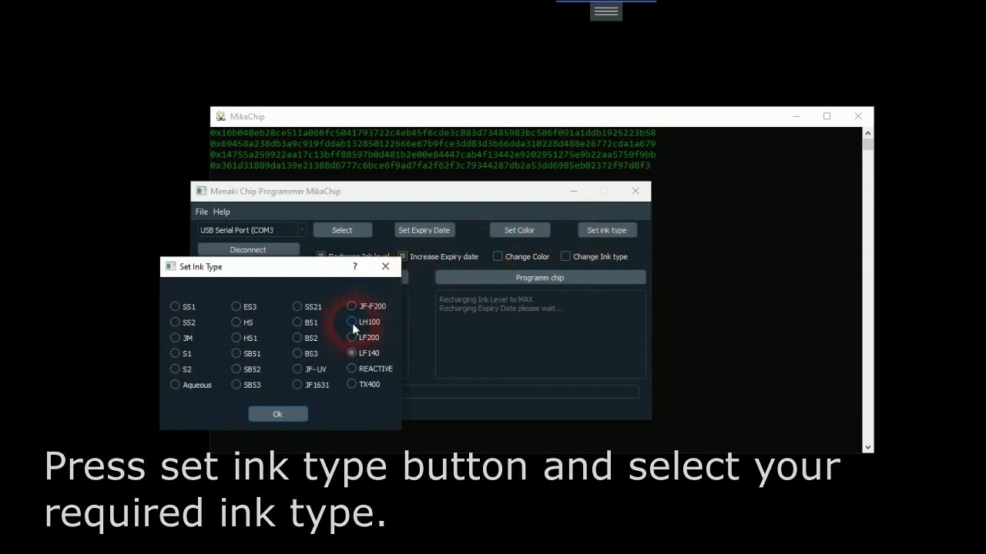
click(351, 322)
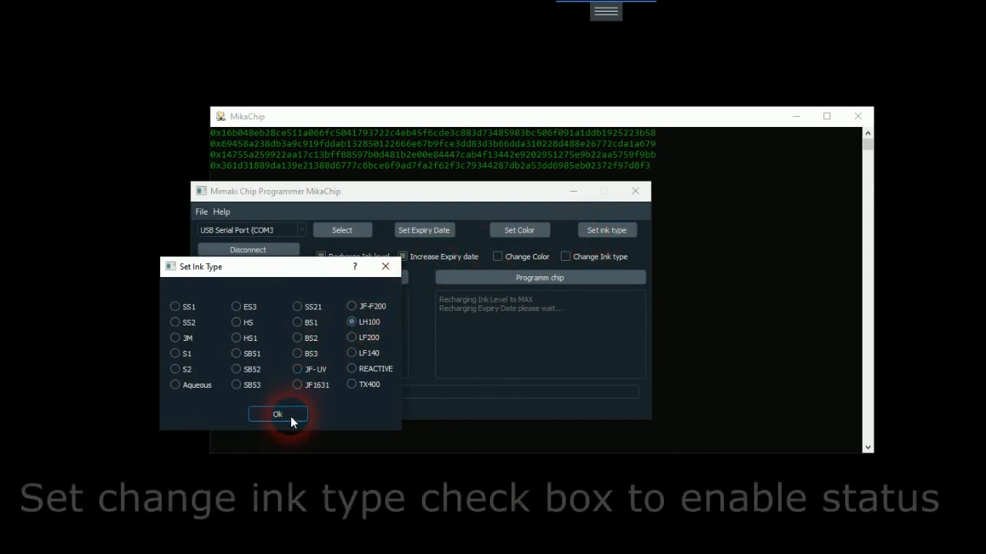
click(277, 415)
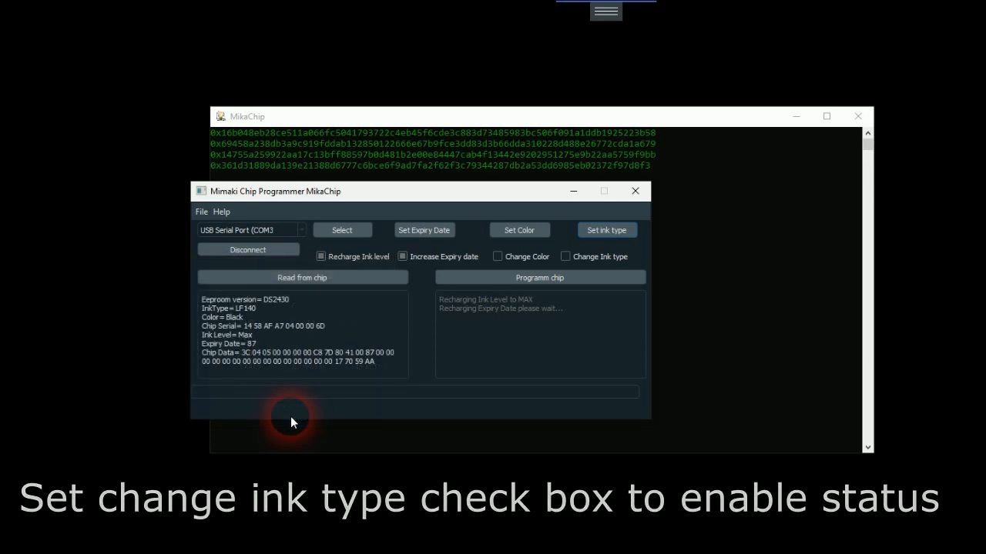
click(565, 257)
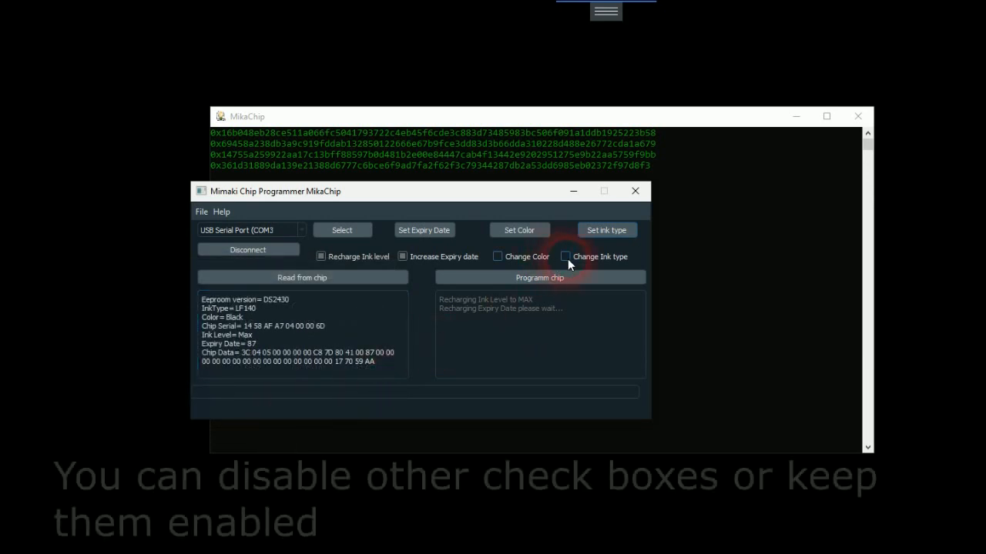
Program the chip with only Change Ink type enabled, writing LH100, and dismiss the success message.
click(565, 256)
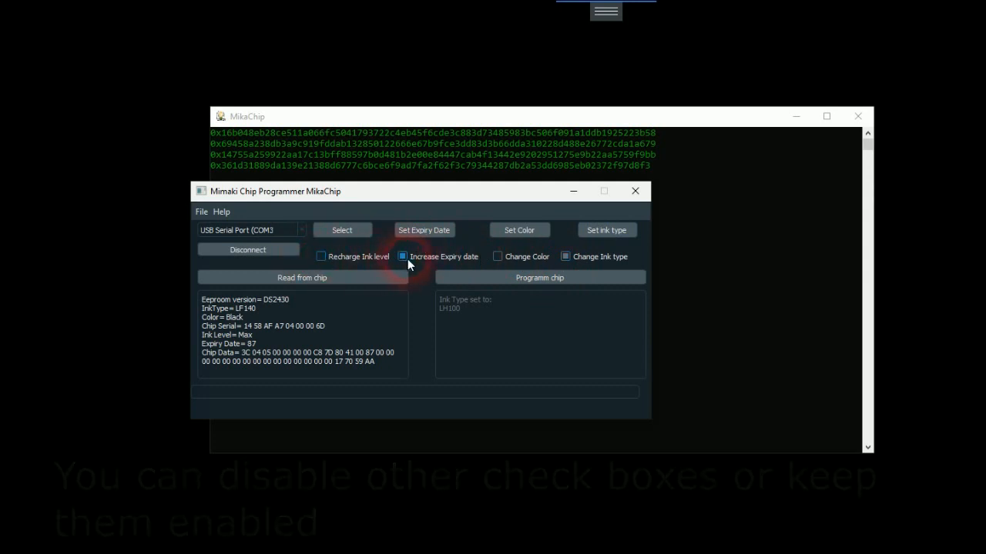
click(539, 277)
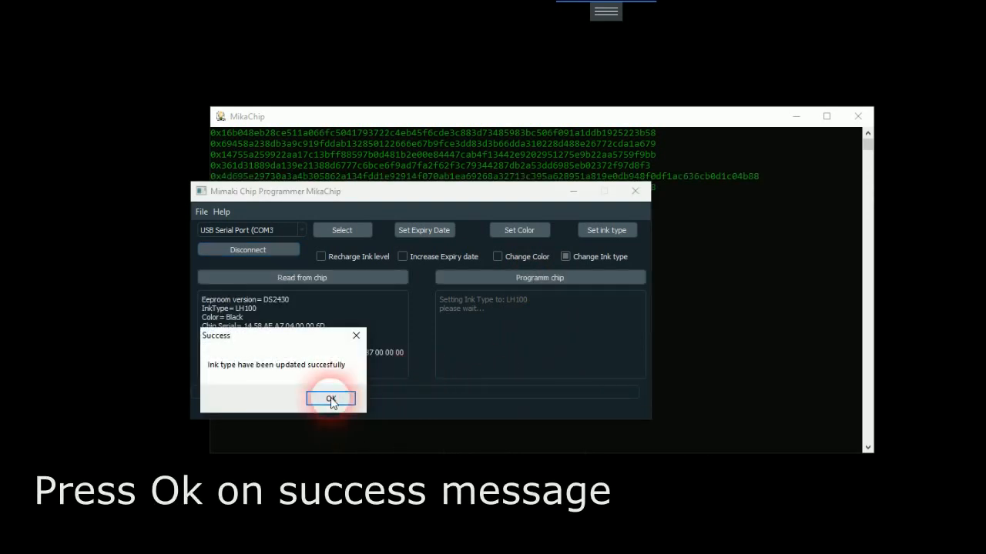
click(330, 399)
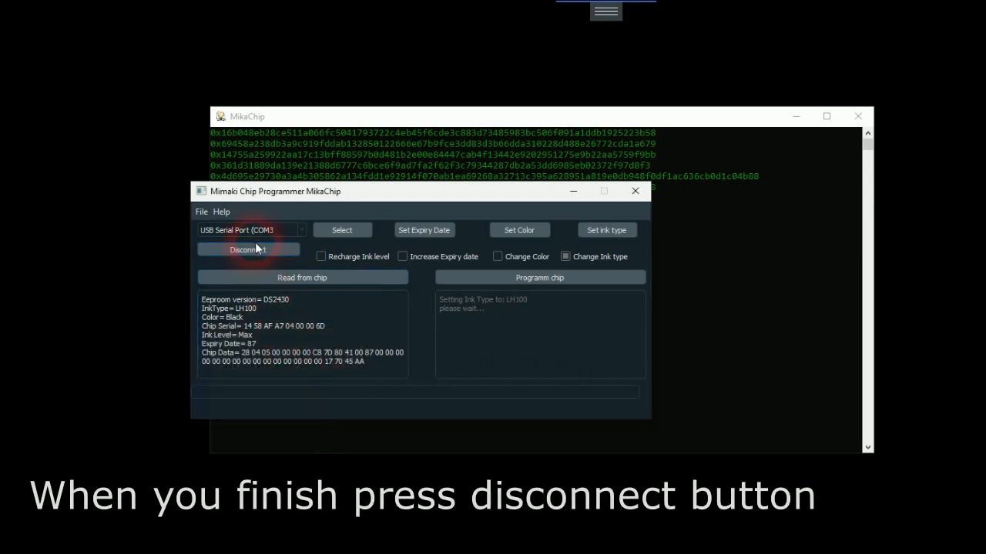
mouse_move(248, 249)
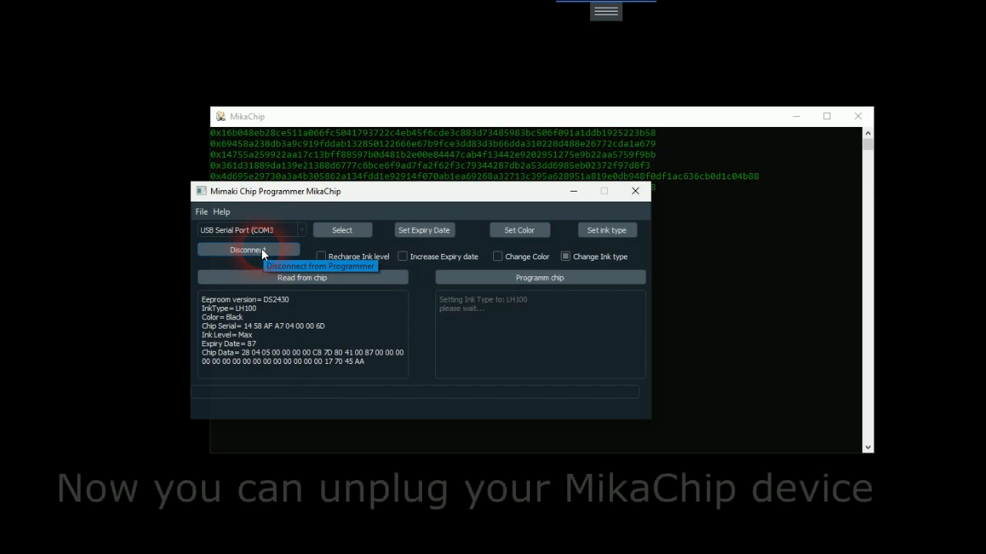
Disconnect MikaChip from the chip programmer using the Disconnect button.
click(248, 249)
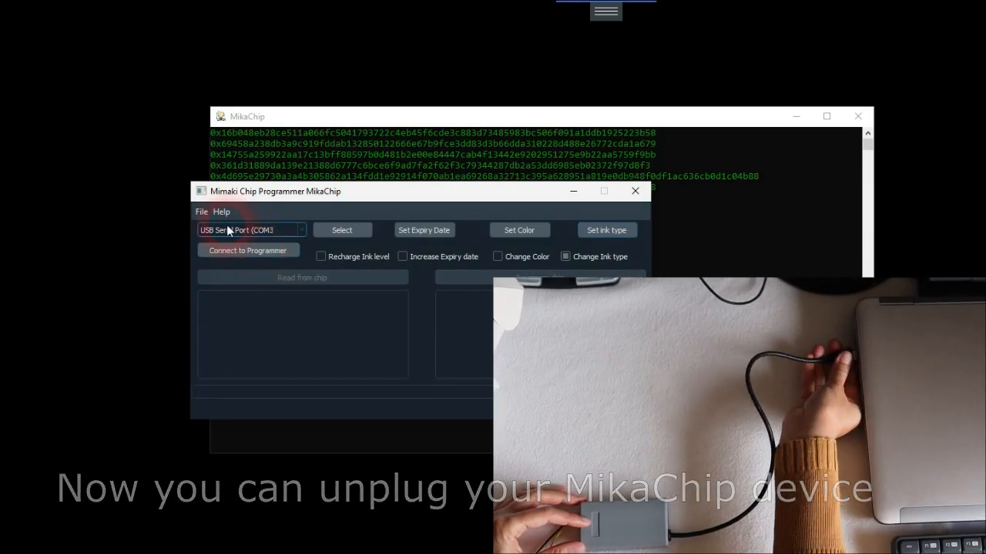